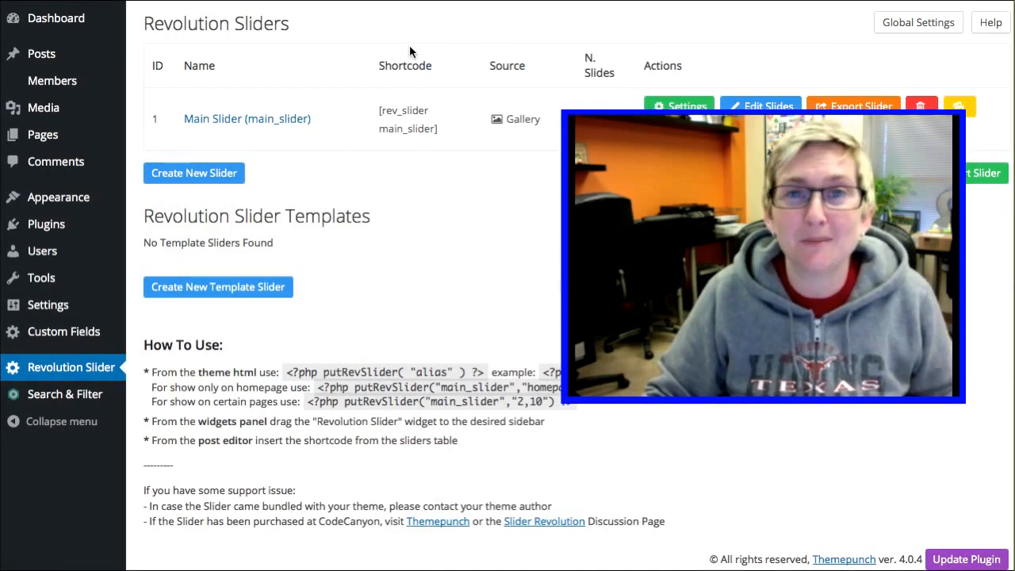
pyautogui.moveTo(432, 223)
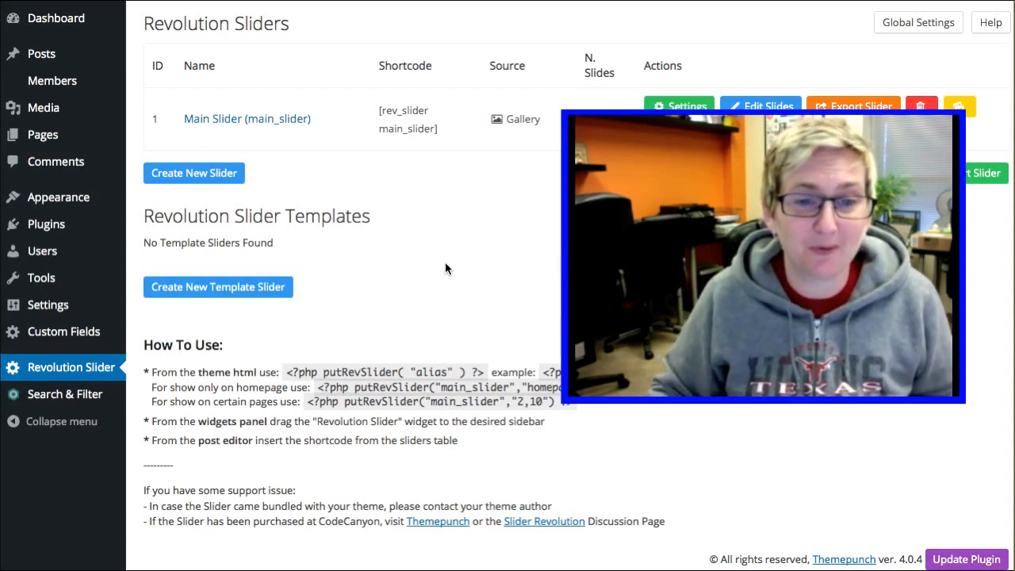
pyautogui.moveTo(480, 283)
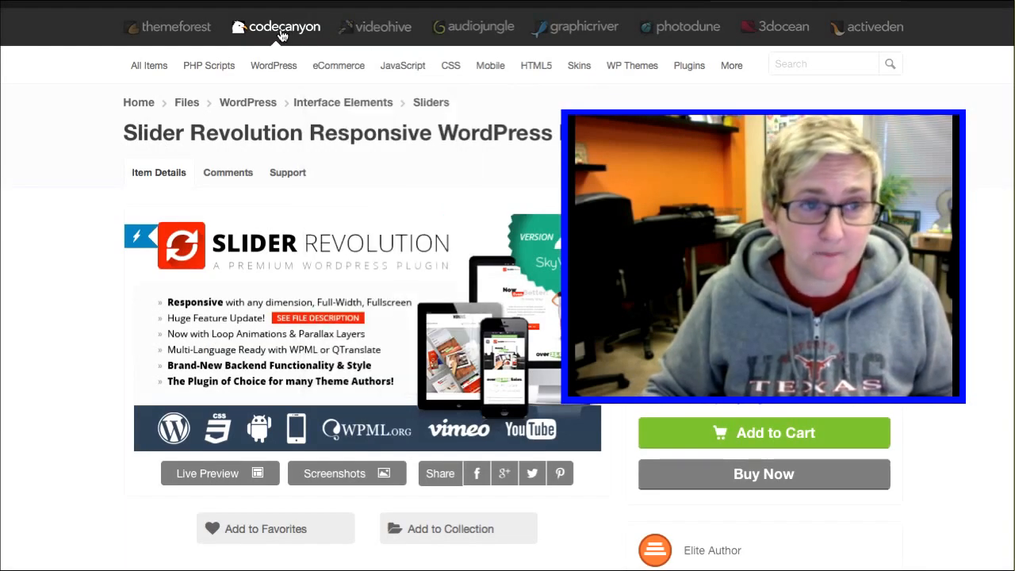
pyautogui.moveTo(316, 79)
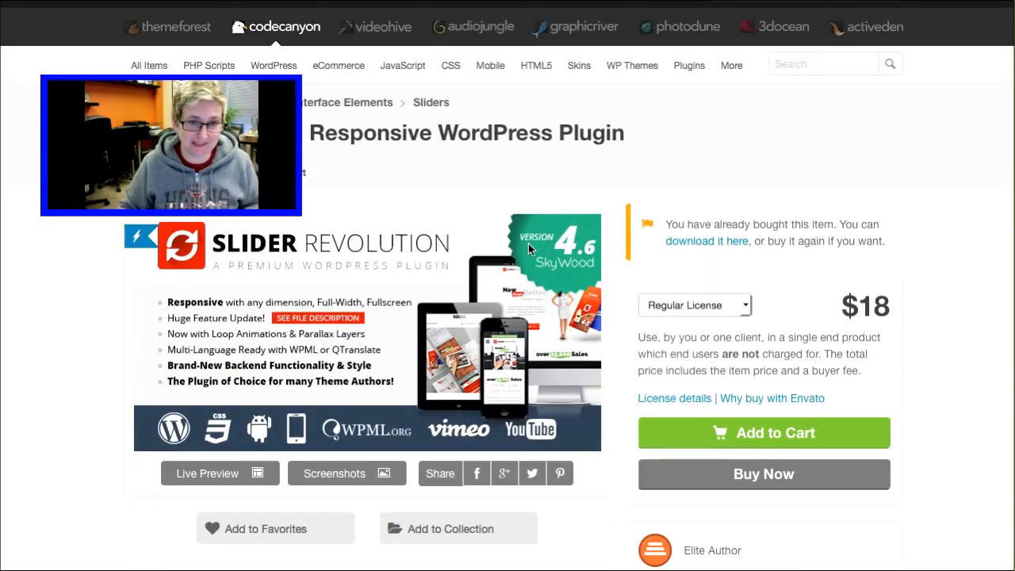
# Review the CodeCanyon release log showing Version 4.6.93, then open the downloaded package folder
pyautogui.scroll(-3)
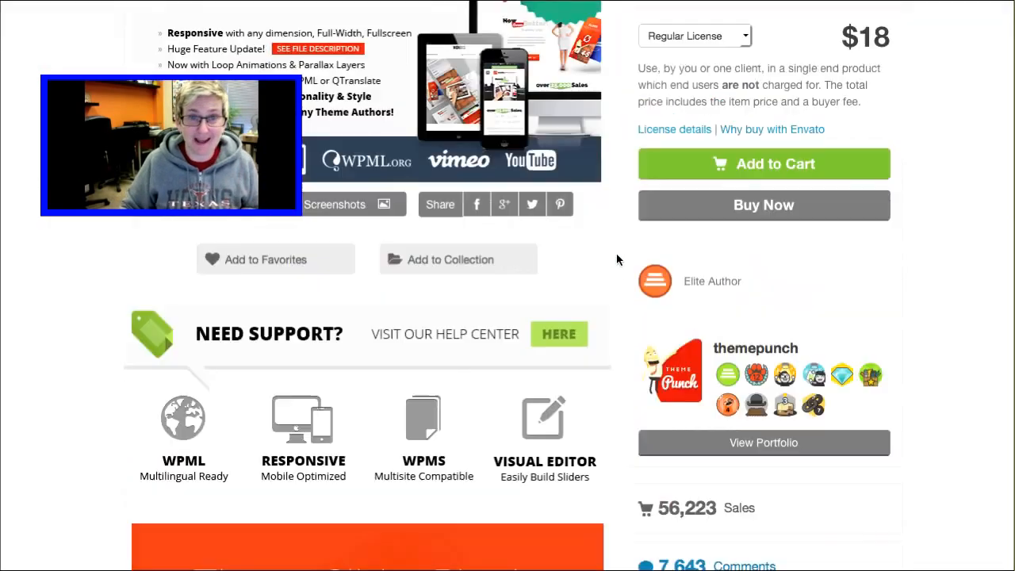
pyautogui.scroll(-3)
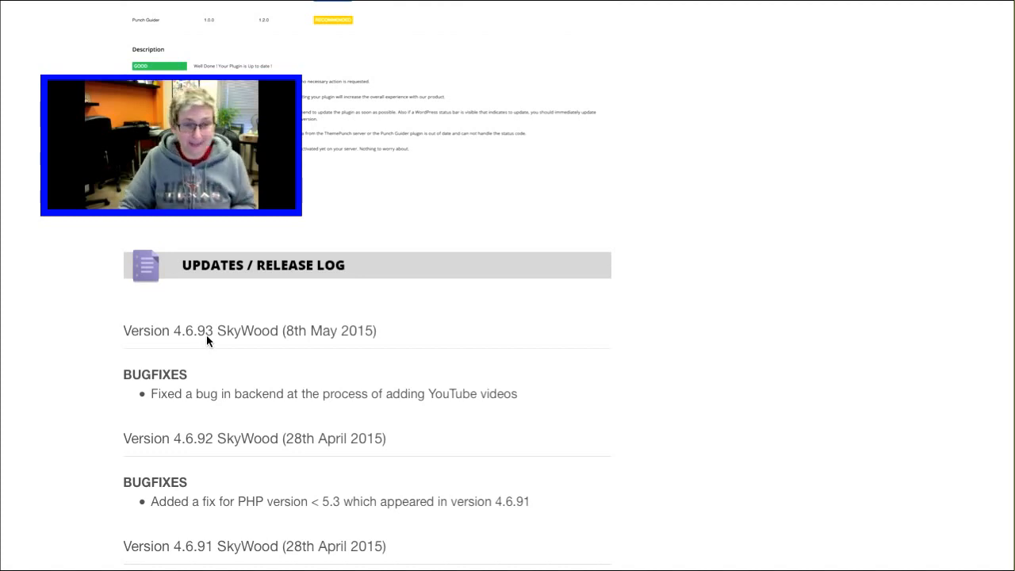
pyautogui.click(283, 331)
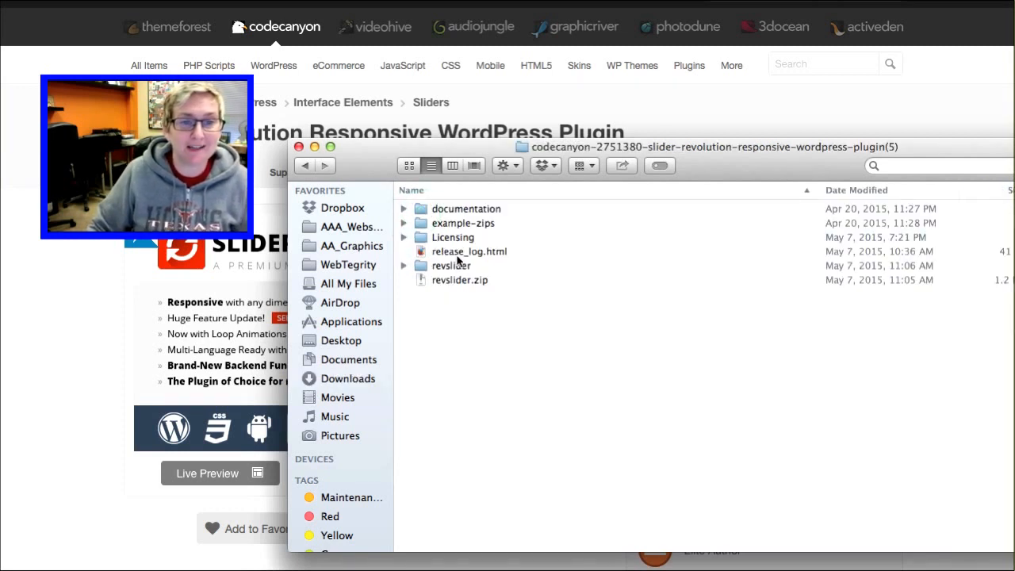
# Select revslider.zip in Finder and open WordPress's Update Slider Plugin dialog
pyautogui.click(458, 280)
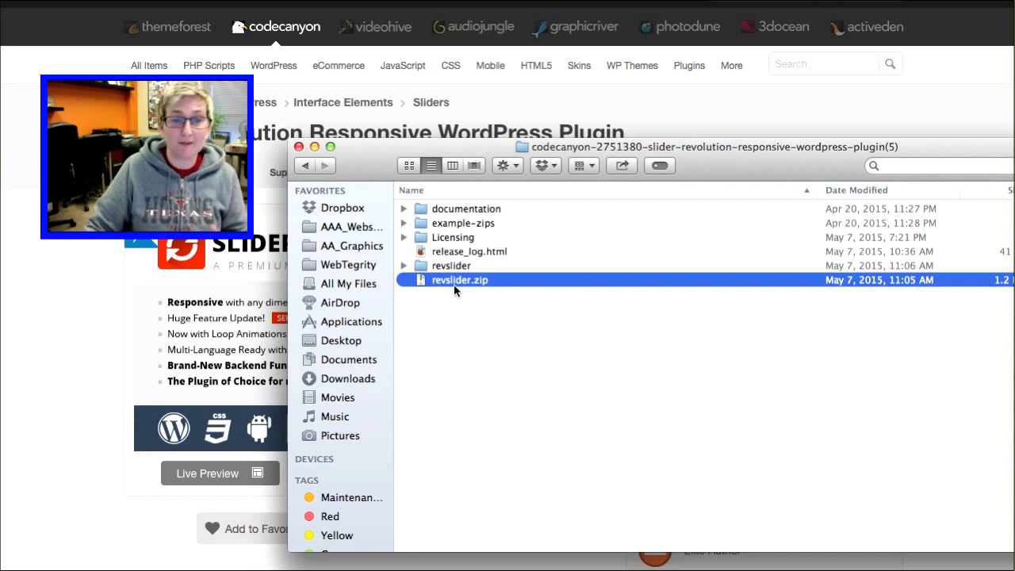
pyautogui.moveTo(440, 288)
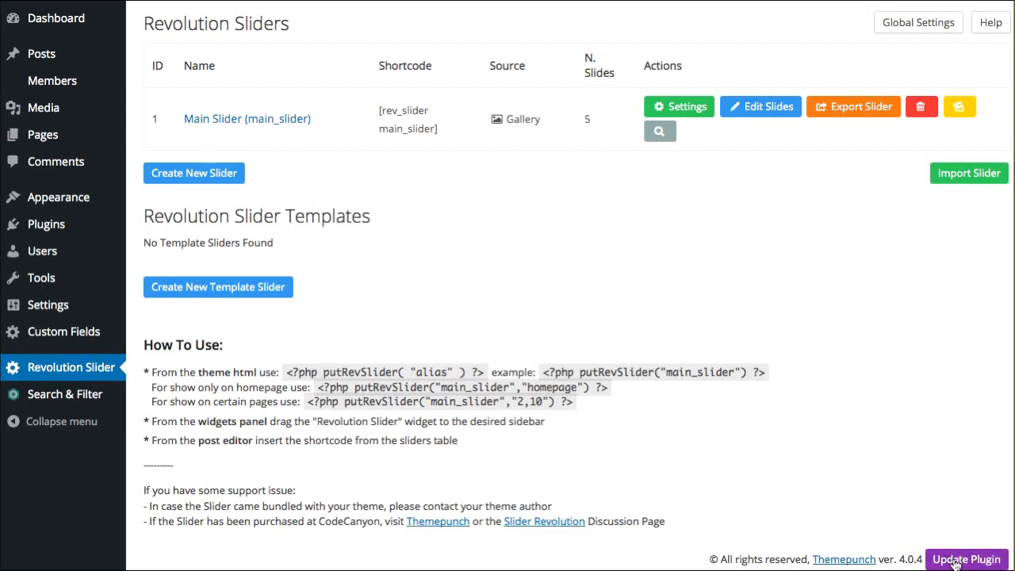
pyautogui.click(966, 559)
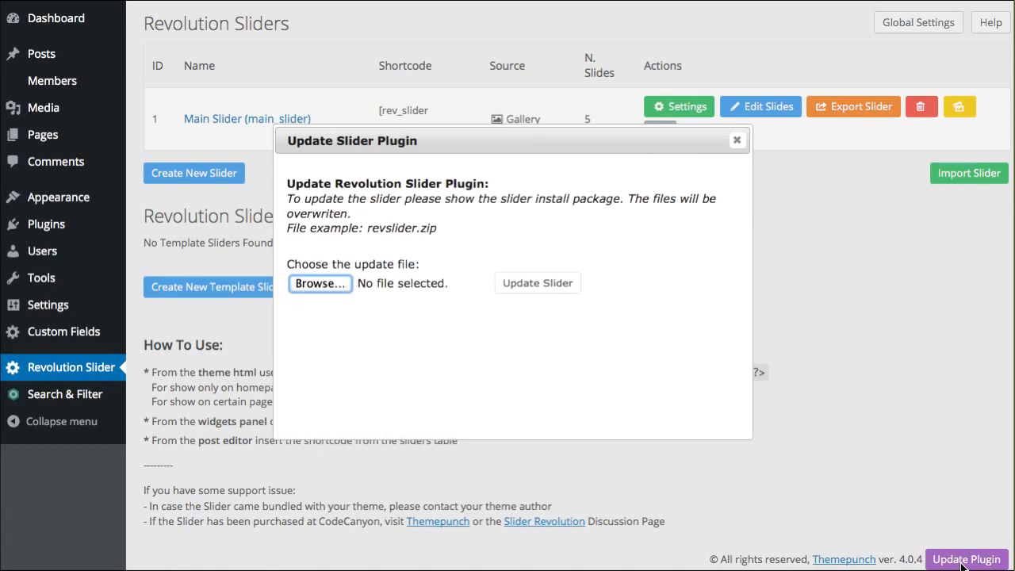
pyautogui.moveTo(329, 291)
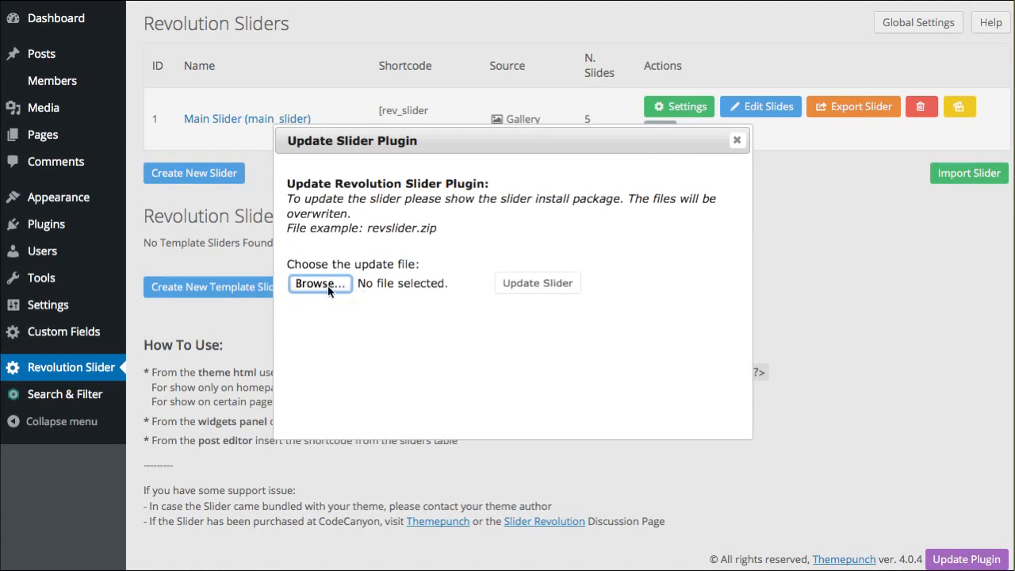
# Pick revslider.zip from the codecanyon slider folder in Downloads as the update file
pyautogui.click(319, 283)
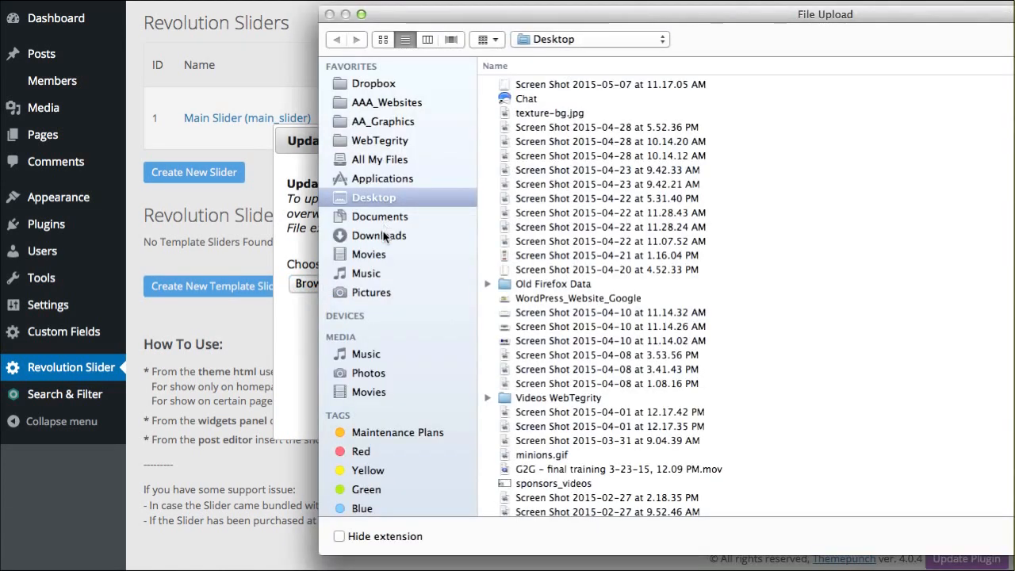
pyautogui.click(383, 235)
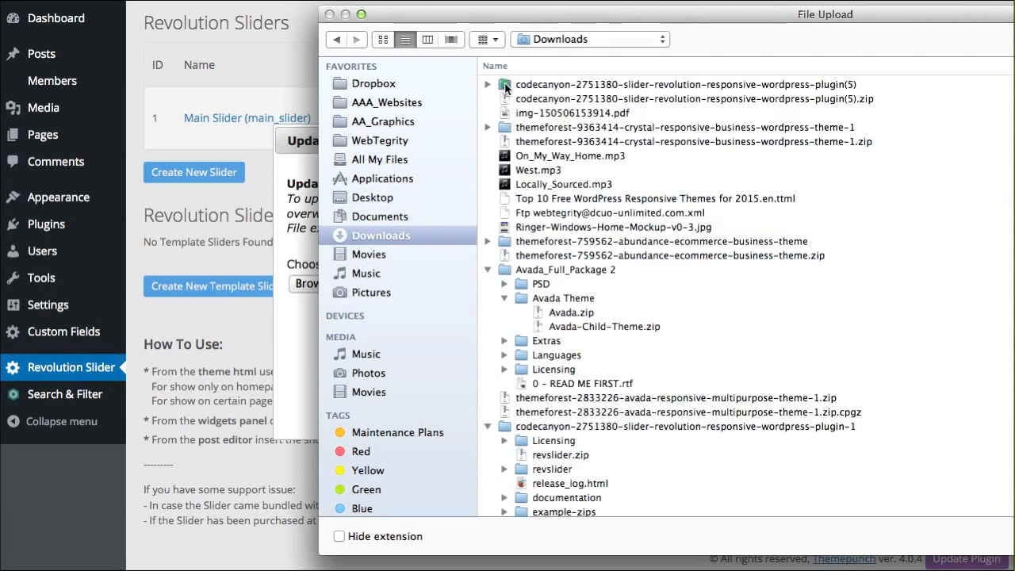
pyautogui.doubleClick(686, 84)
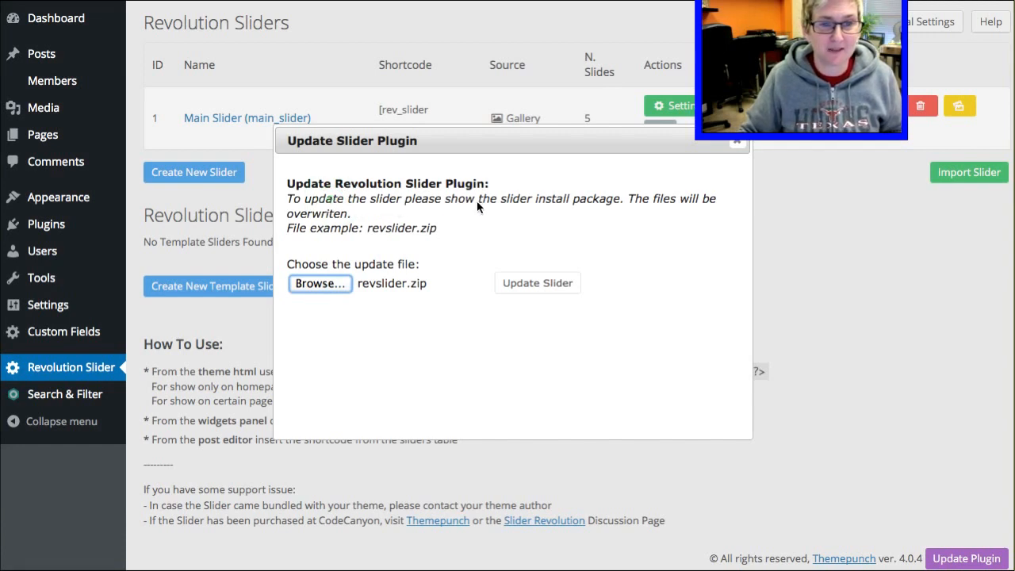
pyautogui.moveTo(591, 207)
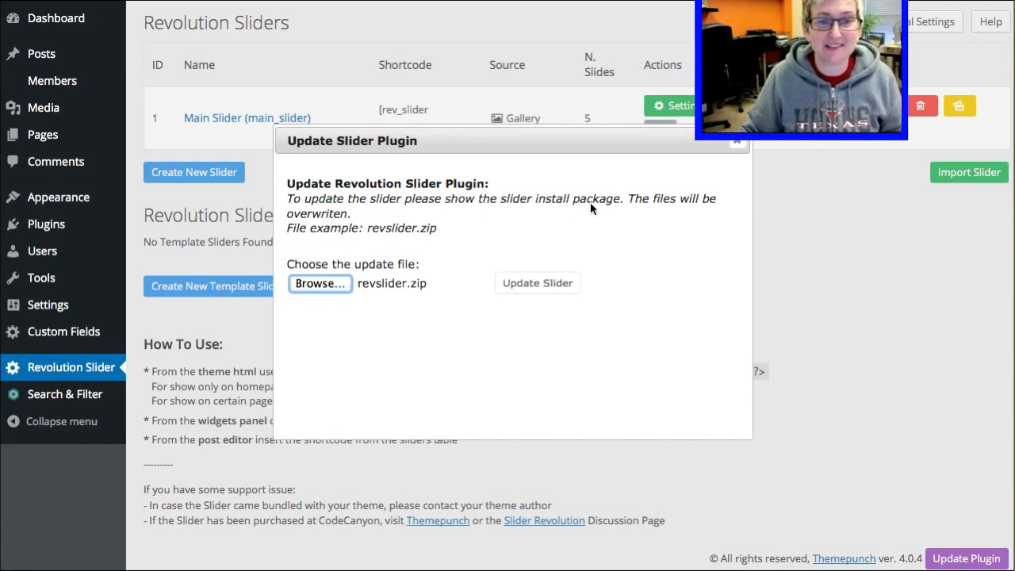
# Submit revslider.zip to update Revolution Slider, reaching the refreshed admin page with Punch Fonts
pyautogui.moveTo(447, 198); pyautogui.dragTo(623, 198)
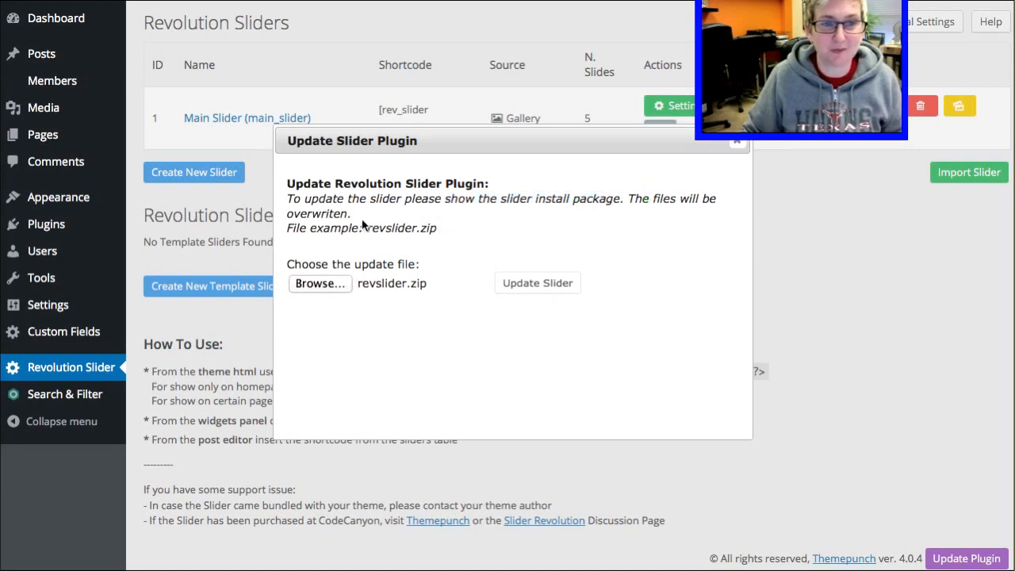
pyautogui.moveTo(391, 289)
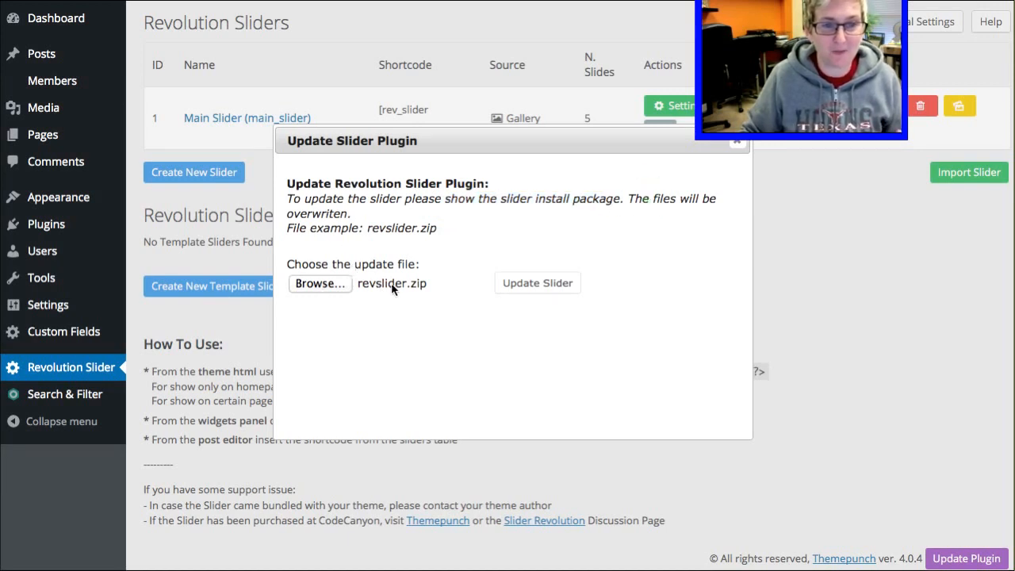
pyautogui.moveTo(538, 284)
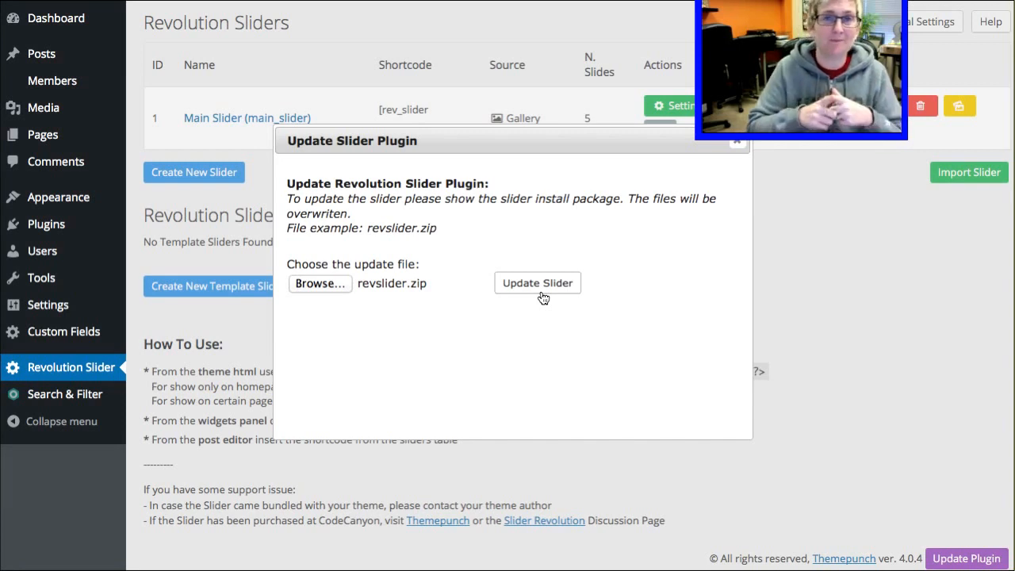
pyautogui.click(537, 283)
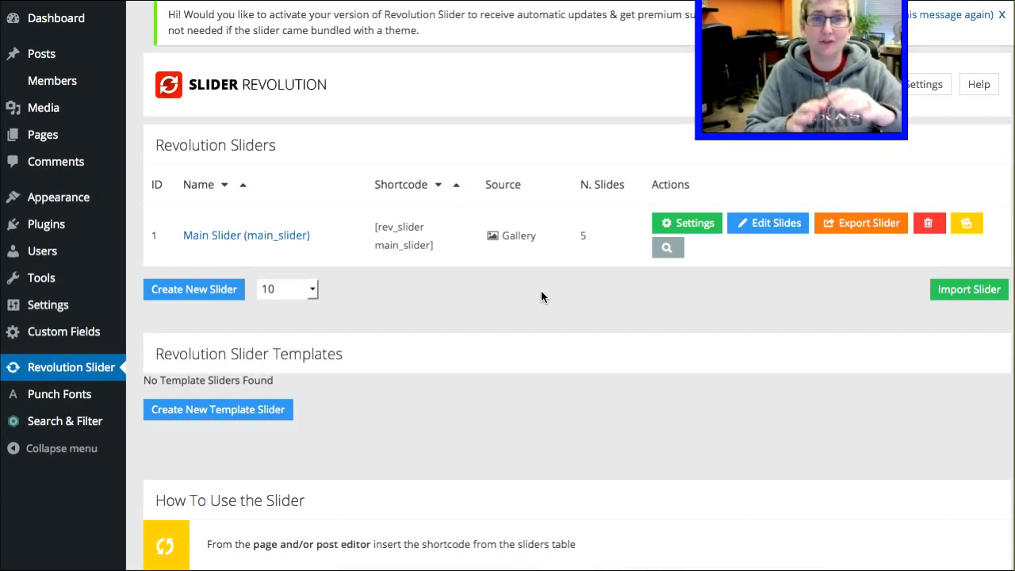
pyautogui.scroll(-3)
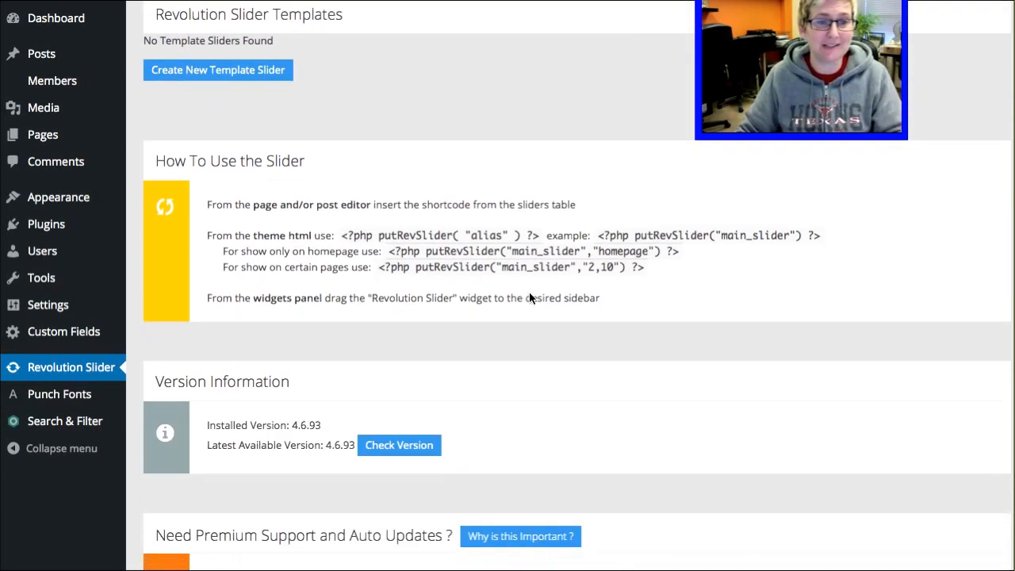
pyautogui.scroll(3)
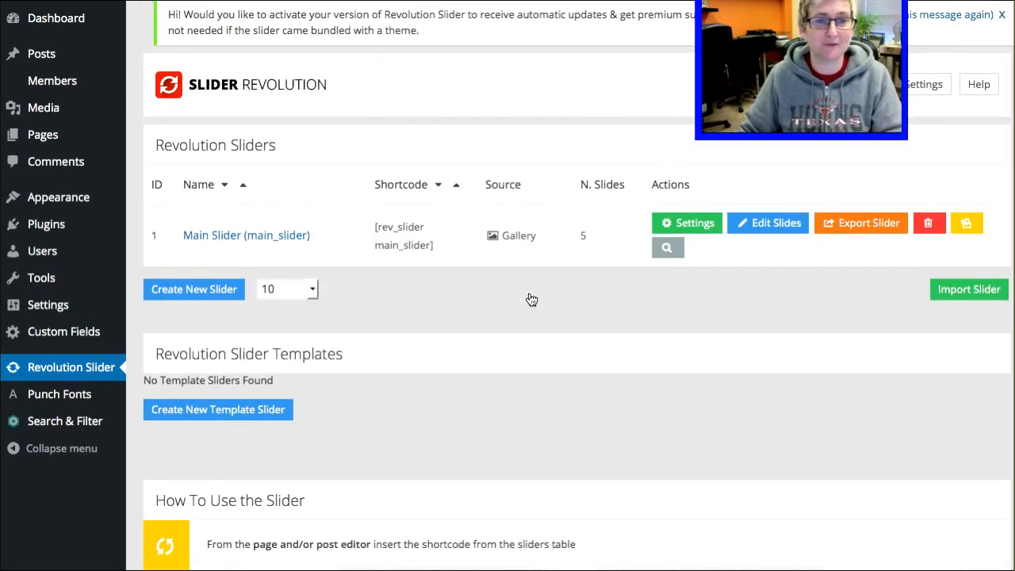
pyautogui.moveTo(593, 335)
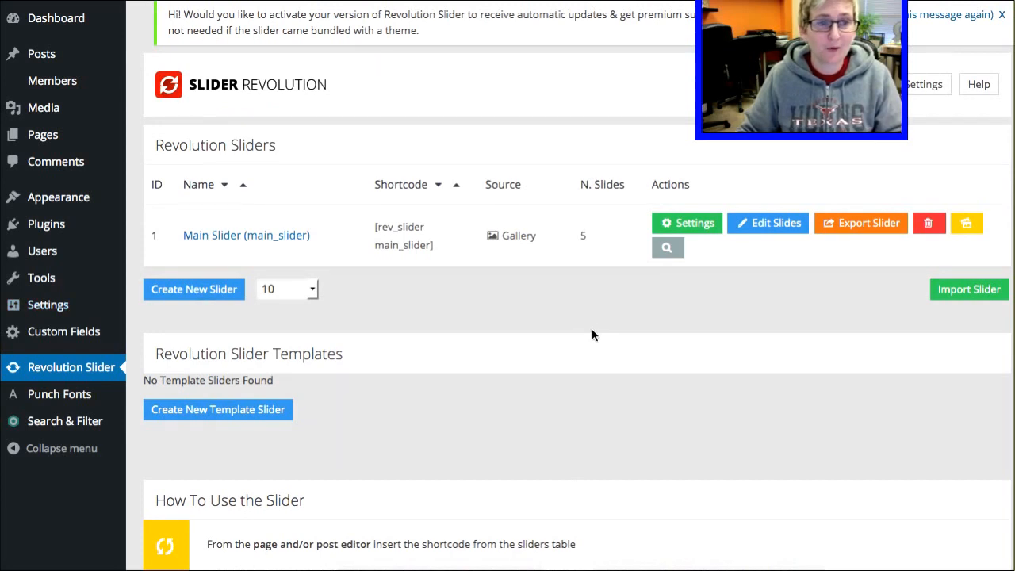
pyautogui.moveTo(637, 250)
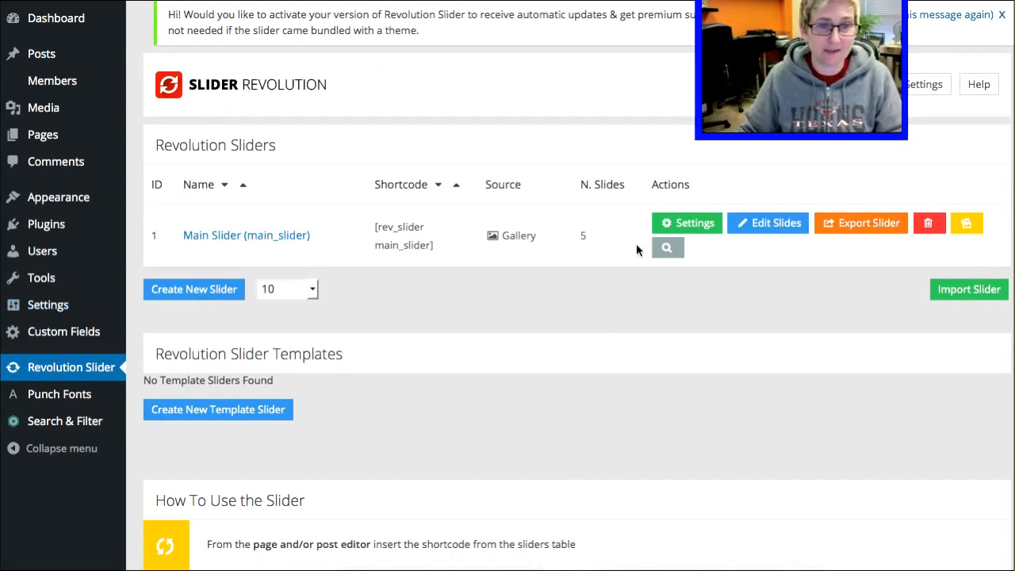
pyautogui.scroll(-3)
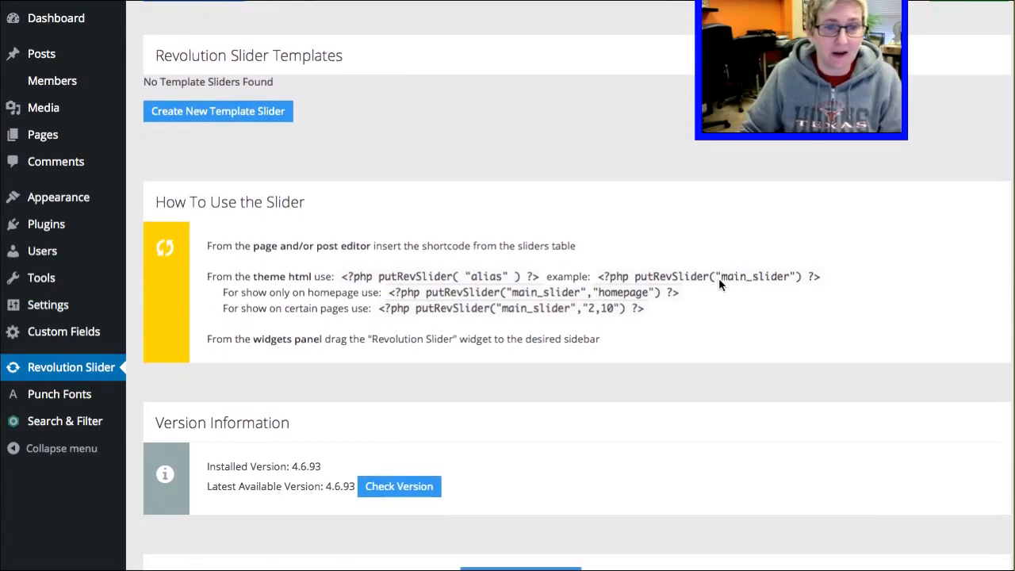
pyautogui.scroll(-3)
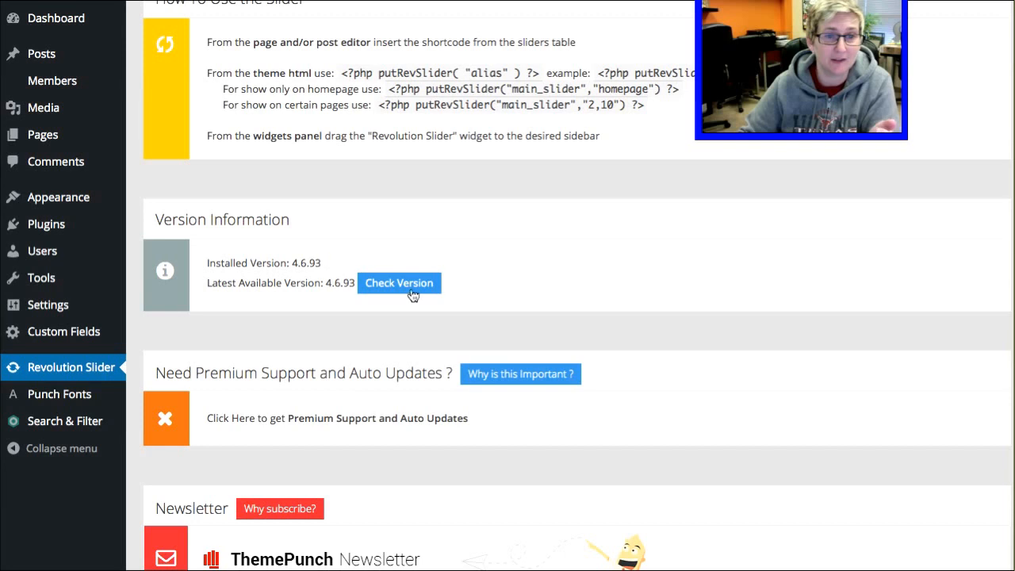
pyautogui.moveTo(292, 270)
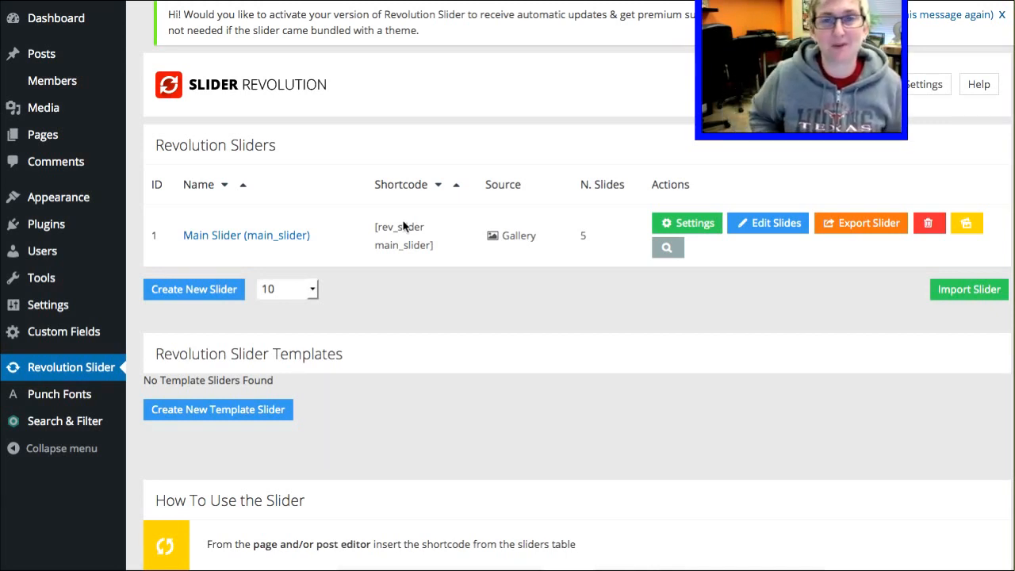
pyautogui.moveTo(477, 176)
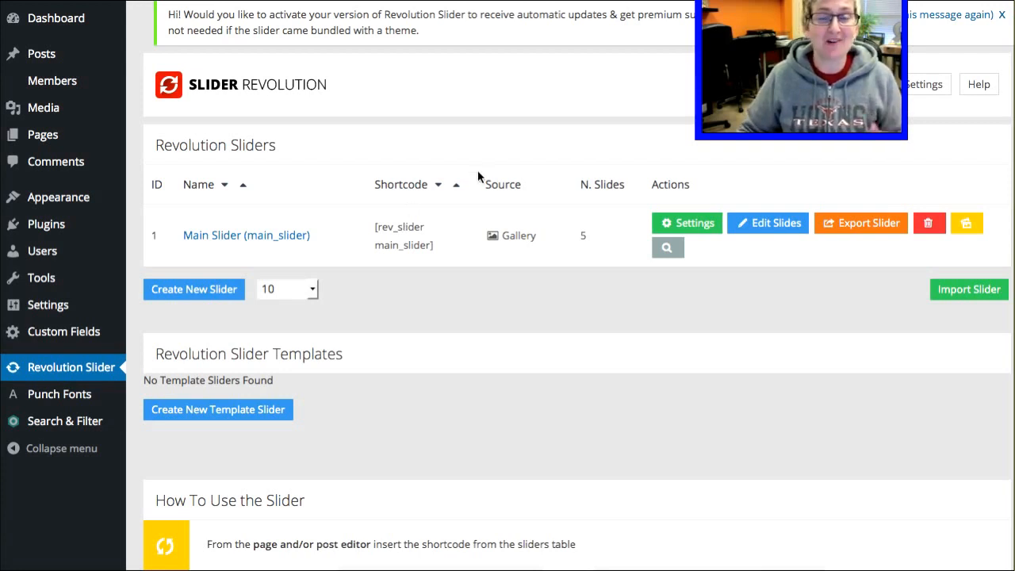